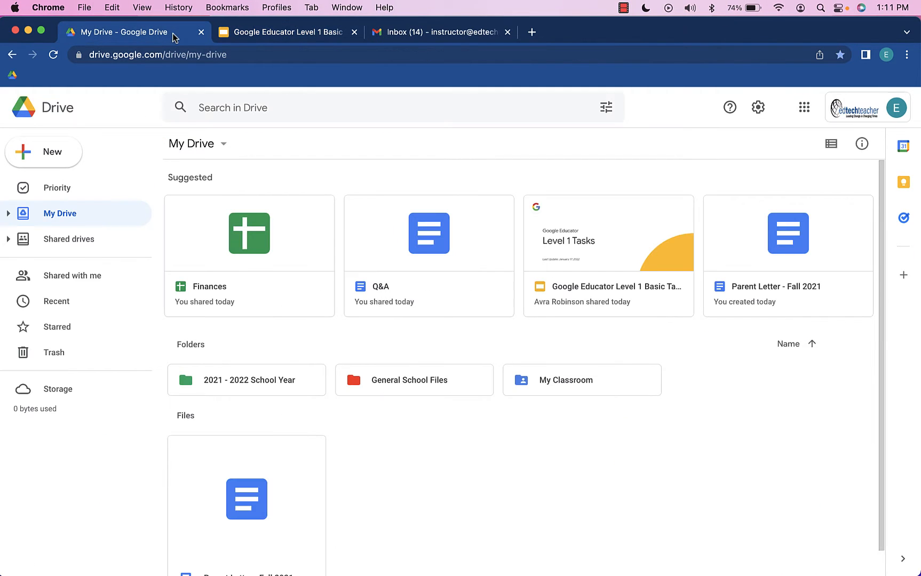
mouse_move(498, 334)
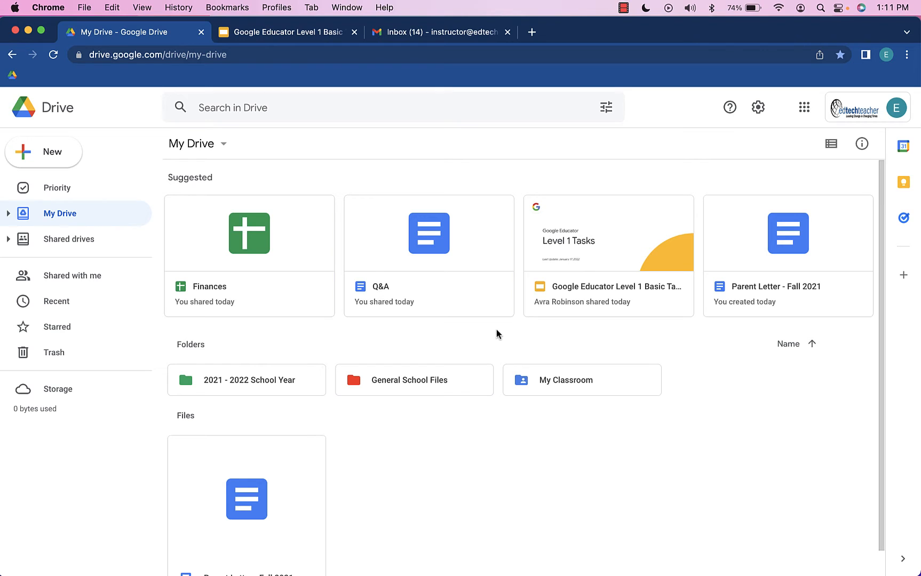
mouse_move(565, 388)
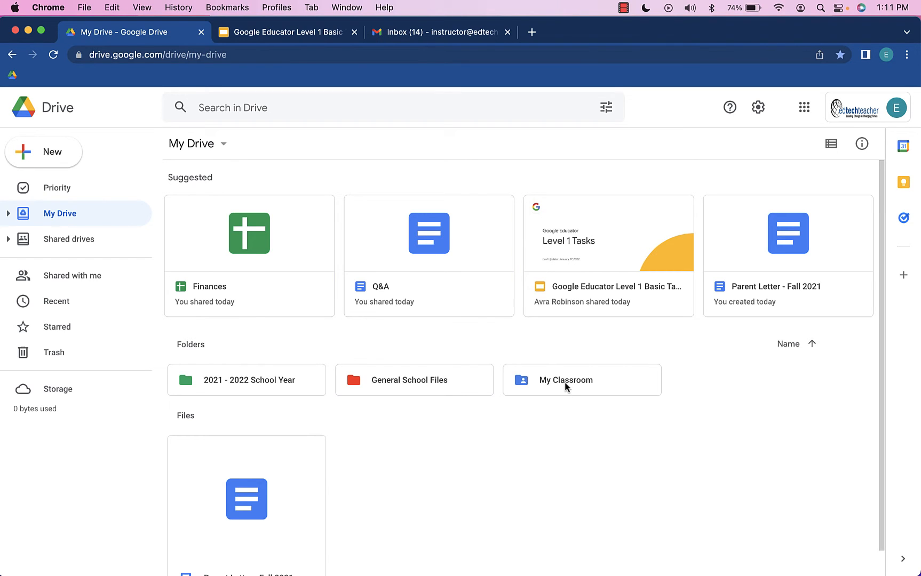
Navigate into My Classroom > Shared Lessons and select the Q&A document
double_click(565, 380)
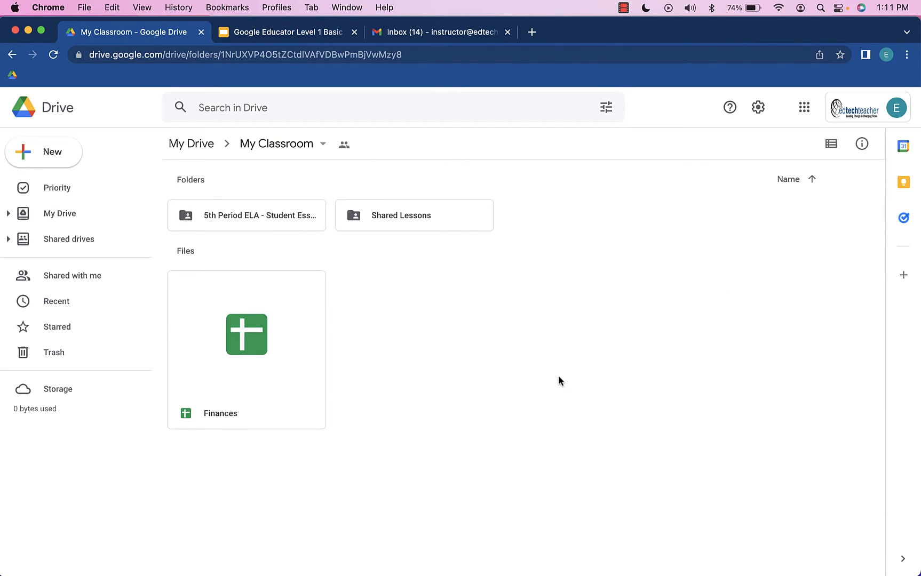
double_click(413, 214)
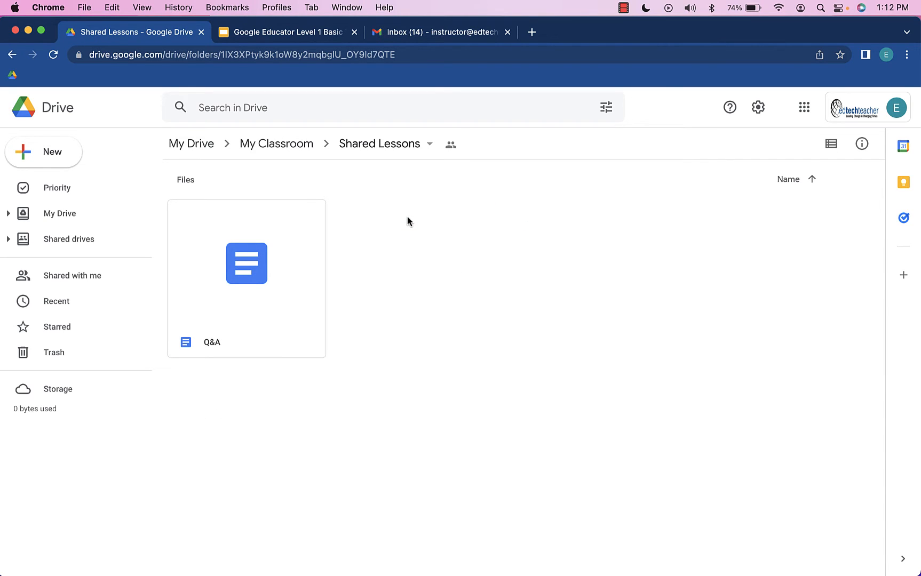
mouse_move(383, 145)
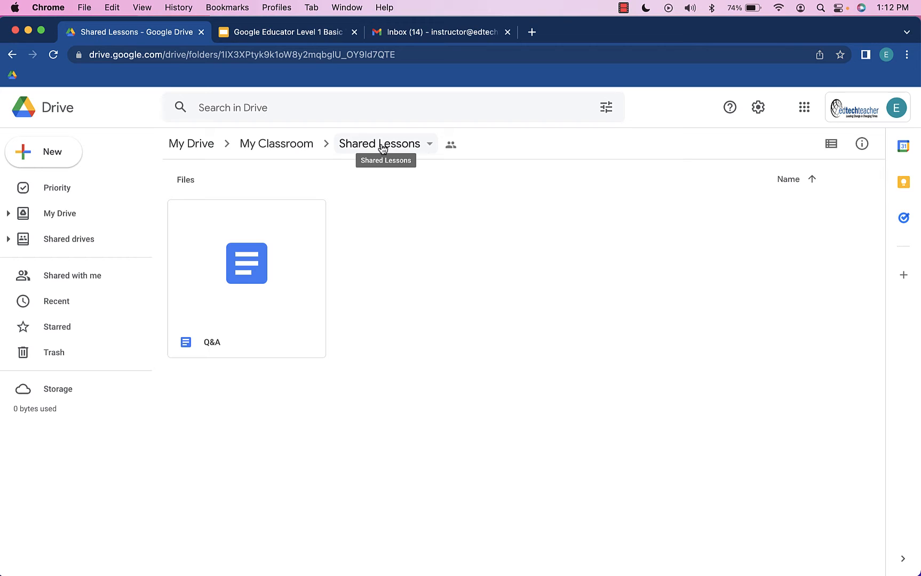
left_click(246, 264)
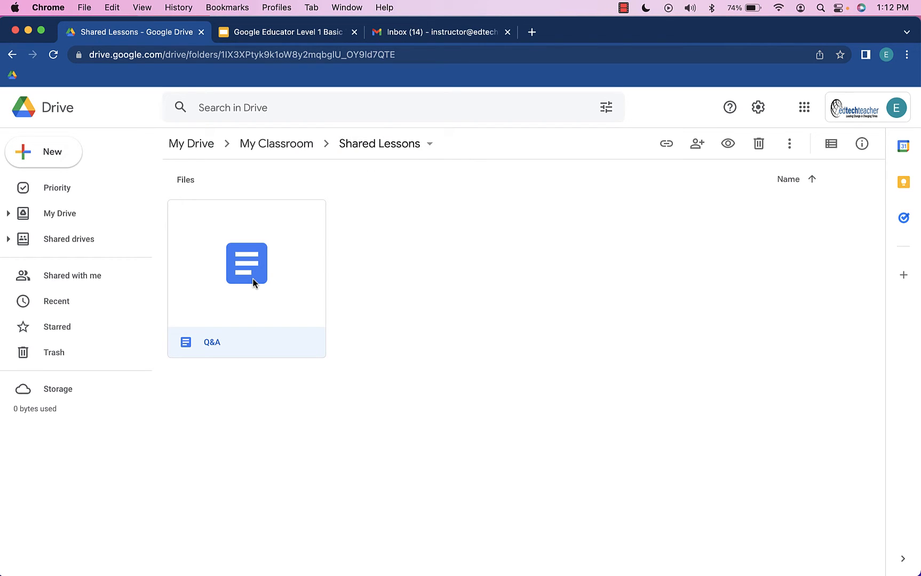
Copy the Q&A document's share link via Get link, keeping restricted access, and close with Done
right_click(246, 263)
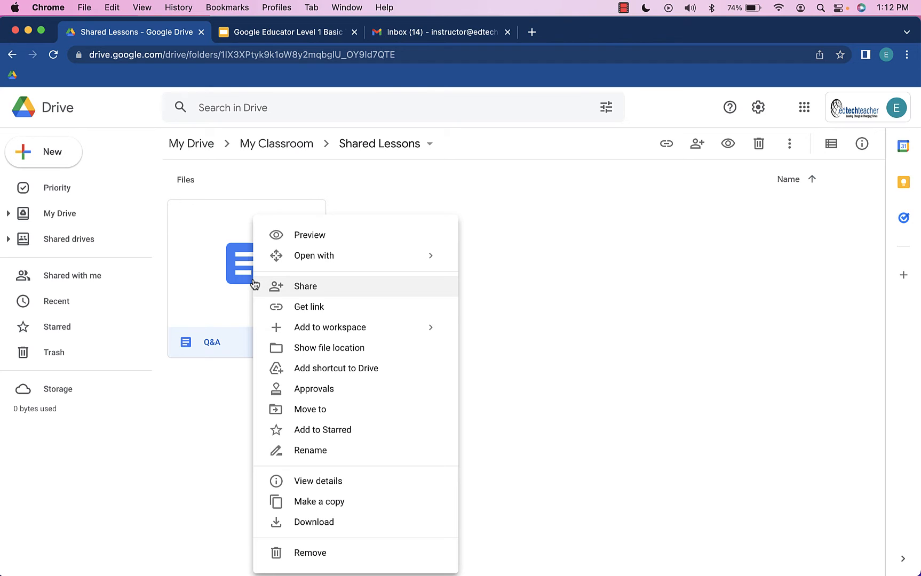
left_click(277, 311)
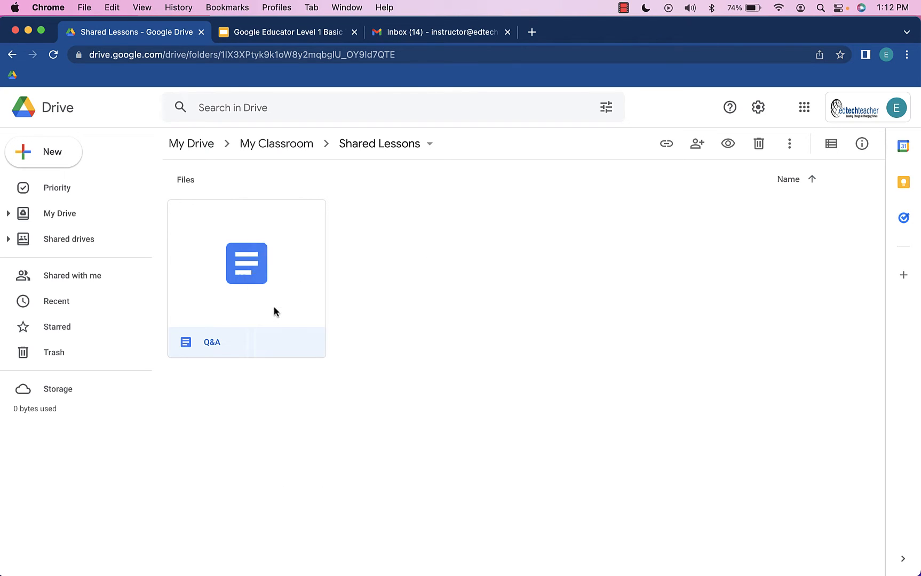
left_click(697, 143)
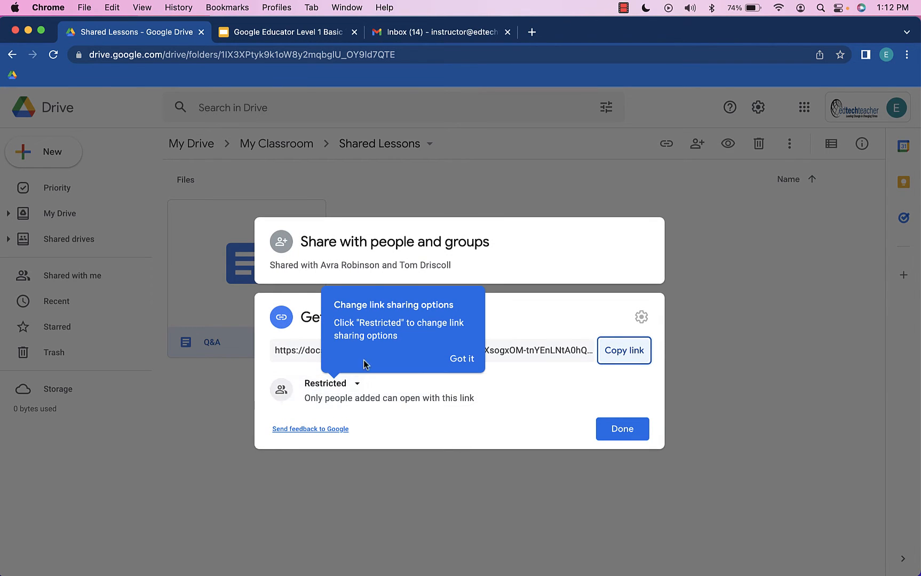
mouse_move(393, 390)
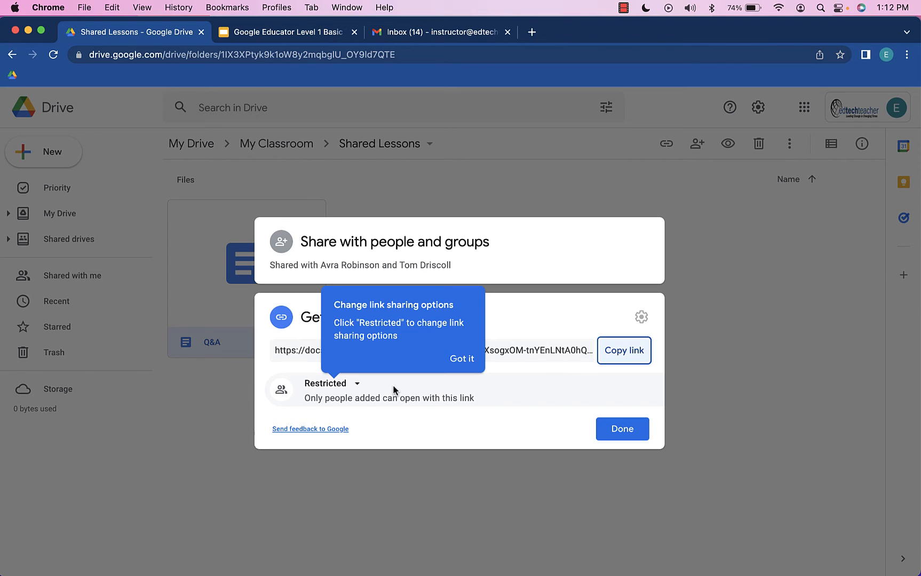
mouse_move(458, 378)
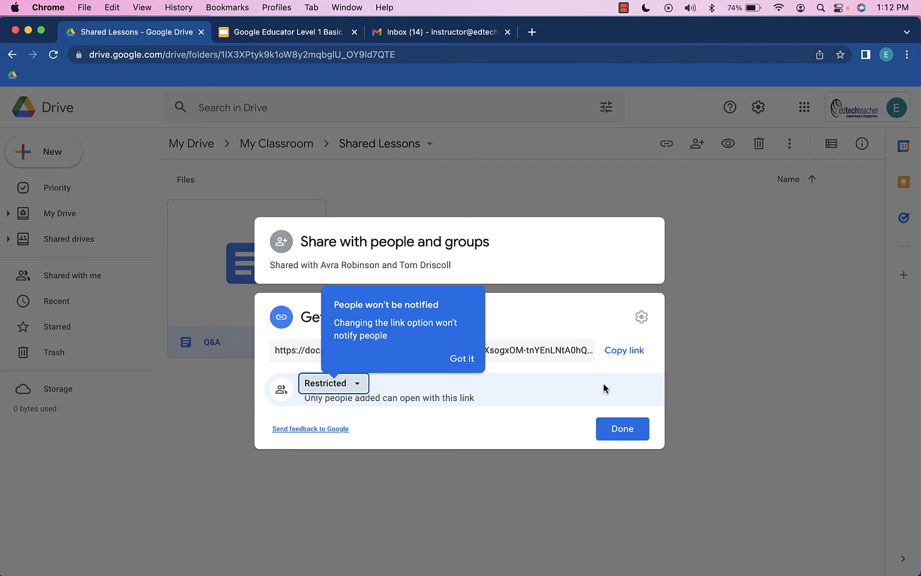
mouse_move(624, 351)
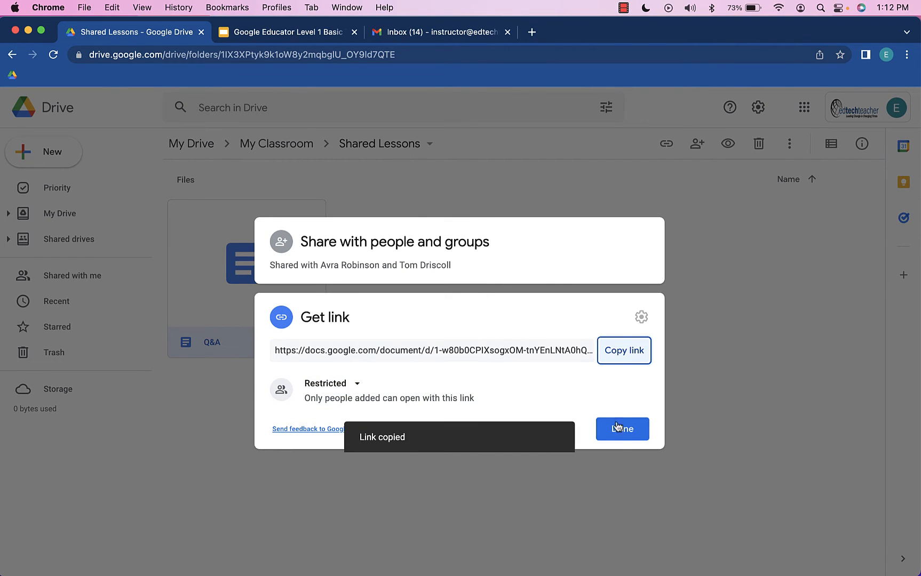
left_click(621, 429)
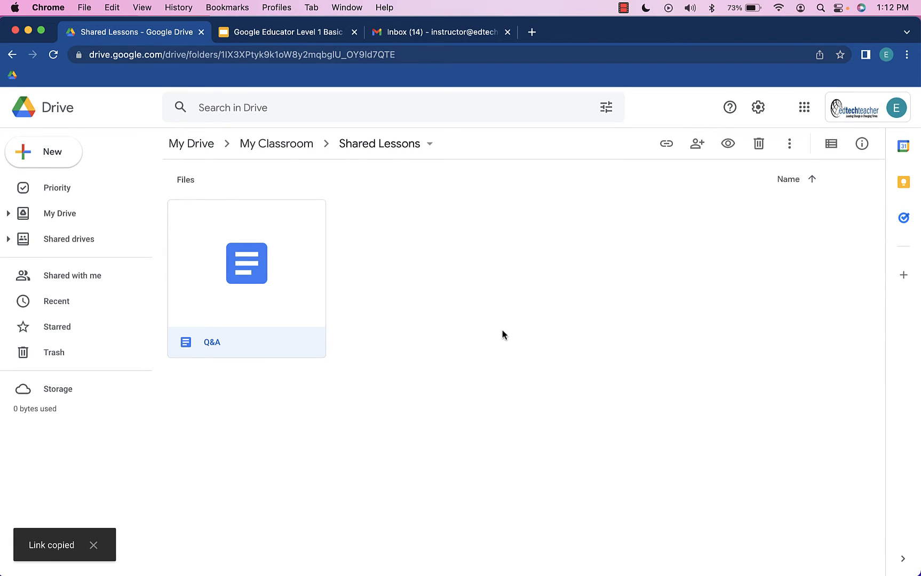
mouse_move(477, 272)
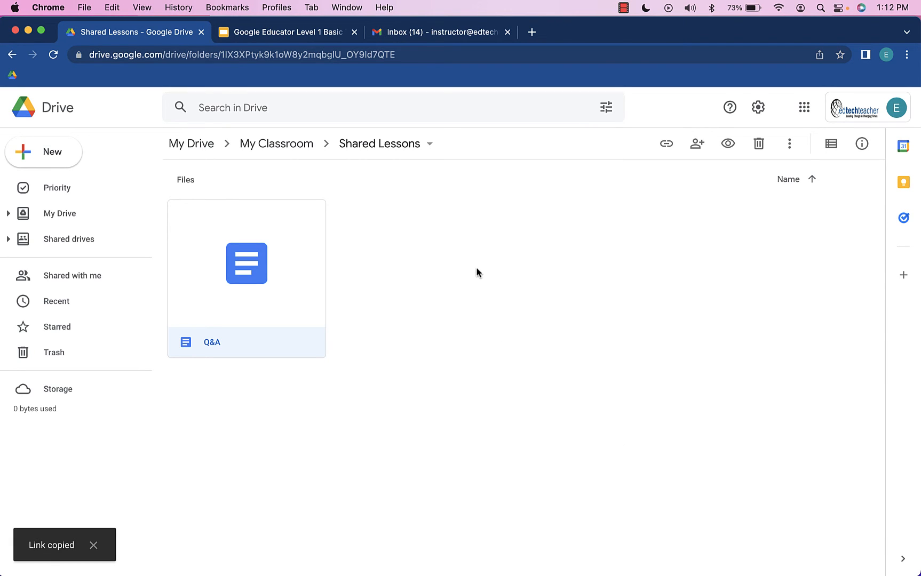
Return to the Gmail 'Link to document' draft to Tom and collapse the chat window
left_click(438, 32)
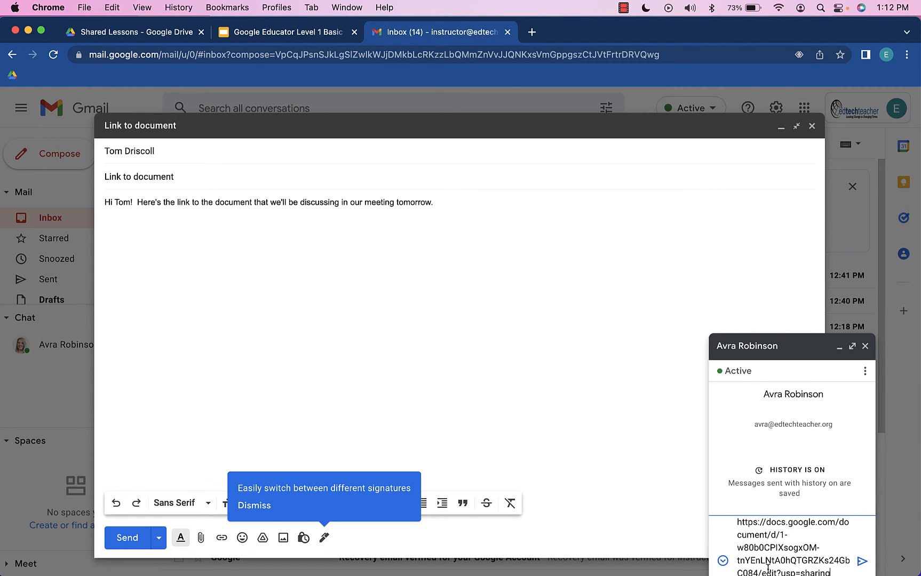
left_click(839, 346)
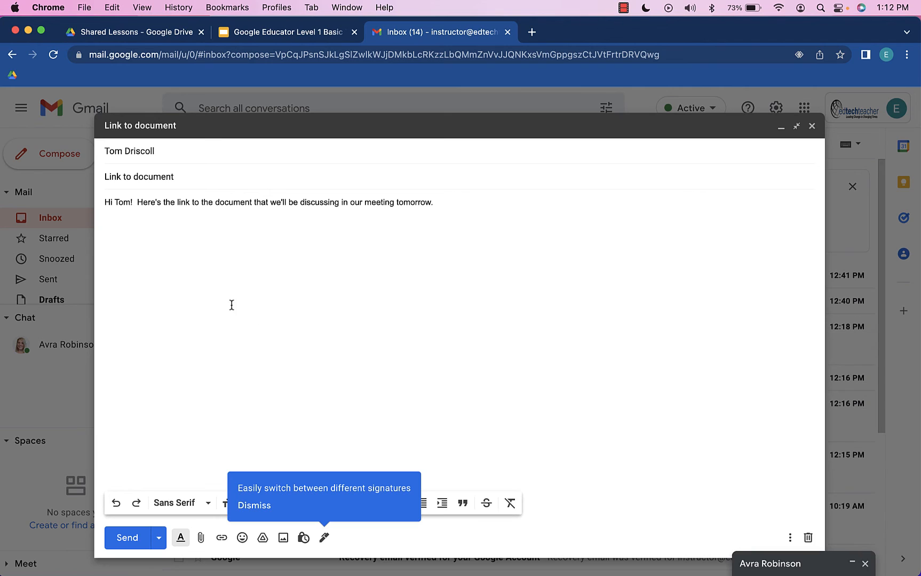
mouse_move(193, 242)
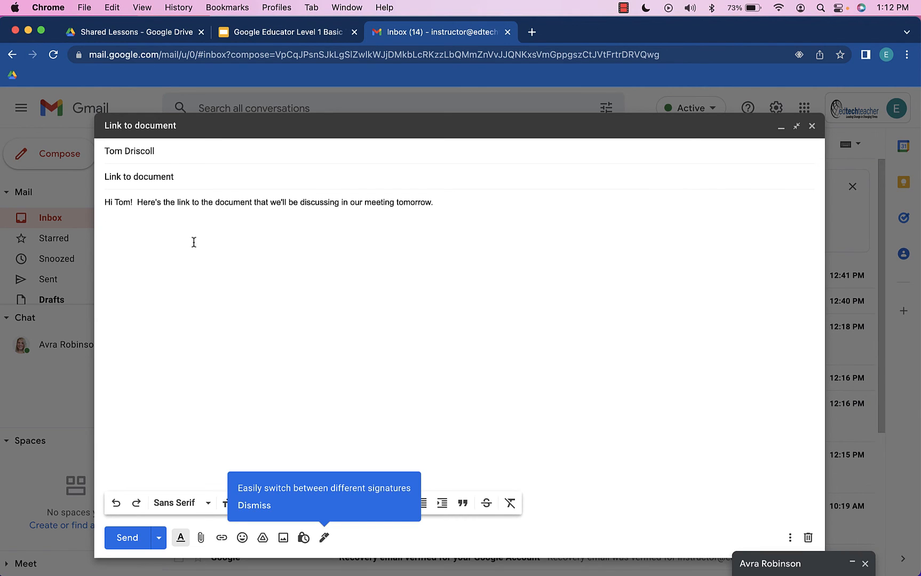
mouse_move(125, 249)
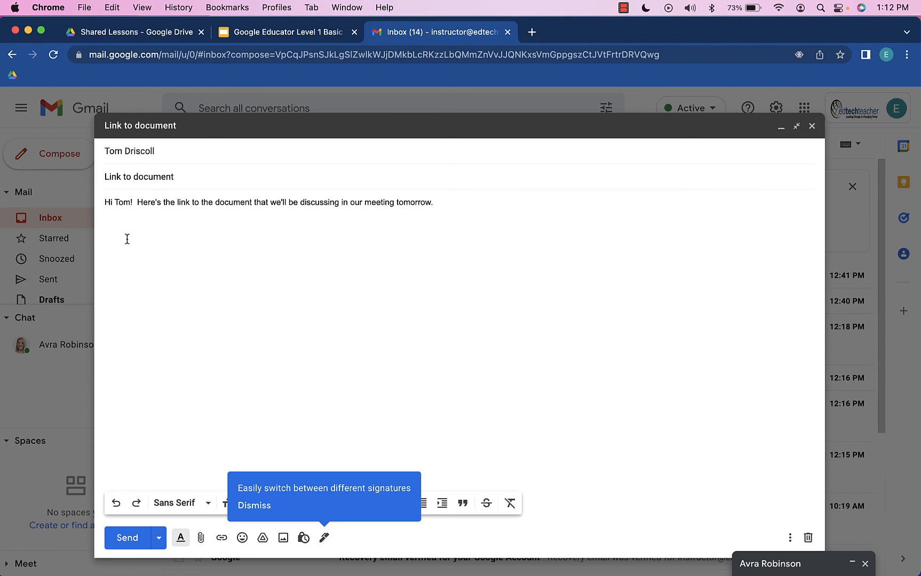
Paste the Q&A docs.google.com link below the greeting and sign off 'Thanks, Avra'
type("https://docs.google.com/document/d/1-w80b0CPIXsogxOM-tnYEnLNtA0hQTGRZKs24GbC084/edit?usp=sharing")
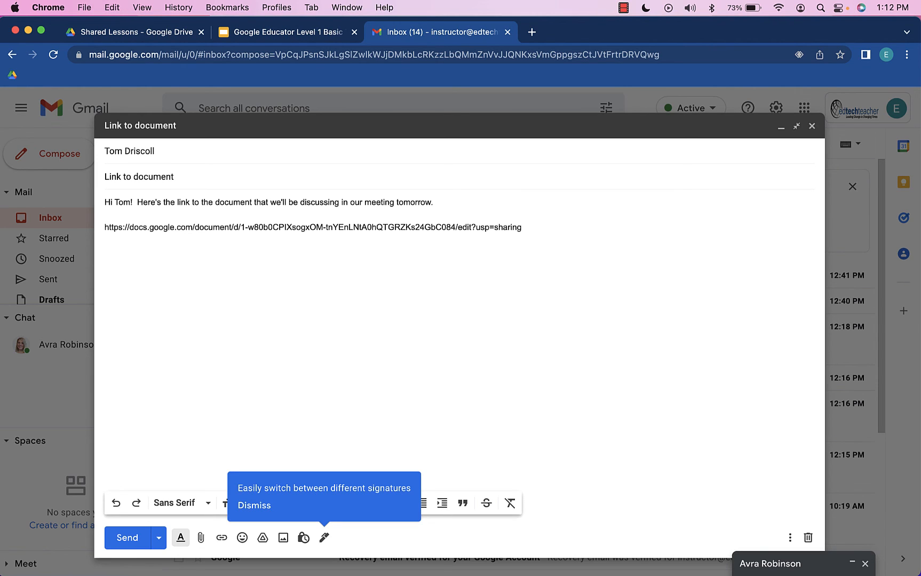
type("Thanks,")
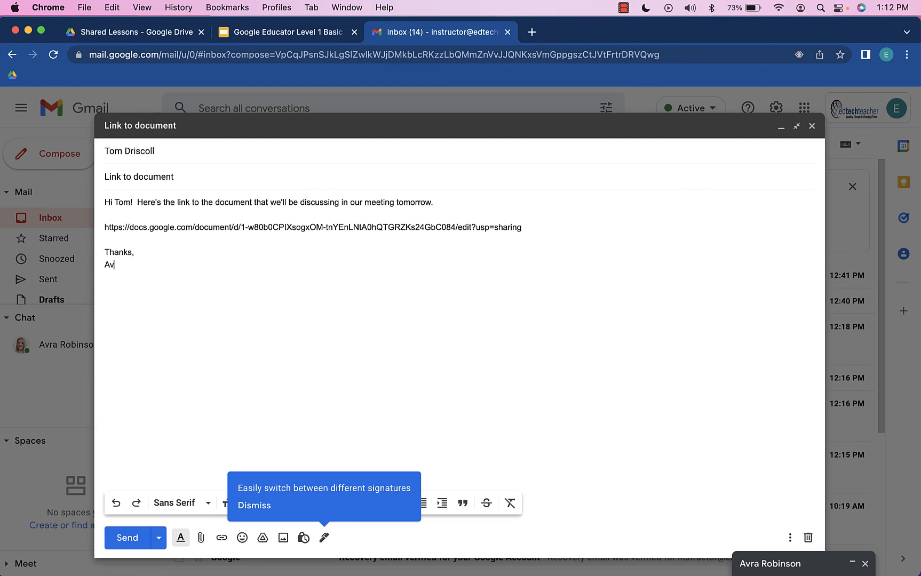
type("ra")
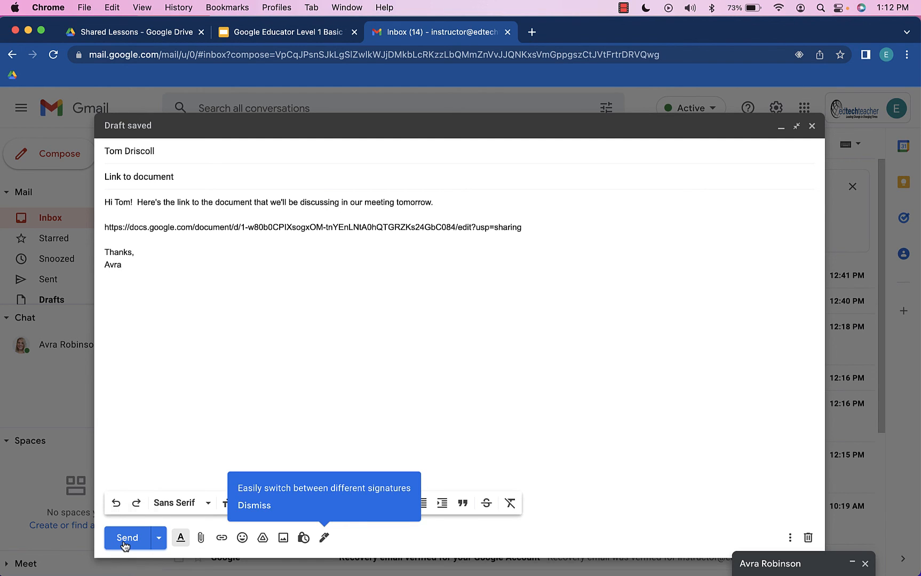
mouse_move(271, 381)
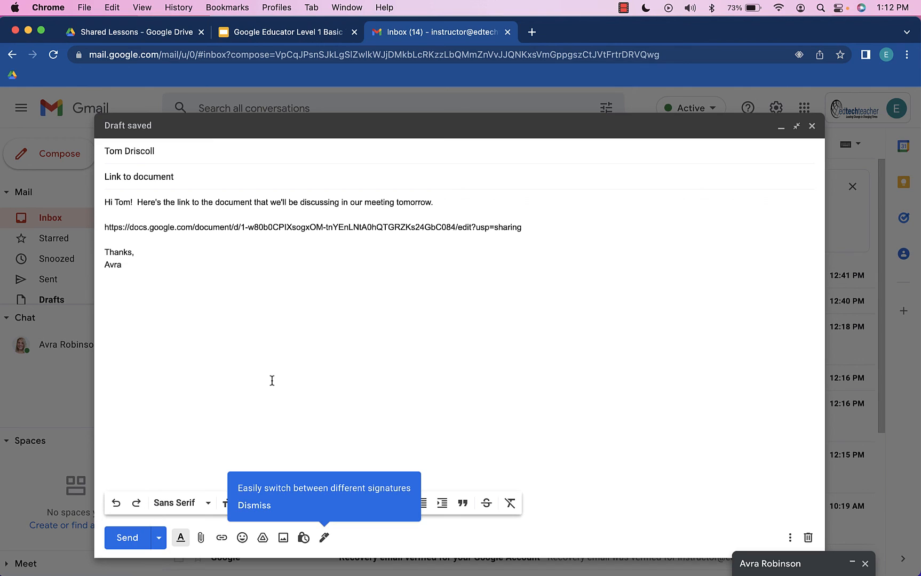